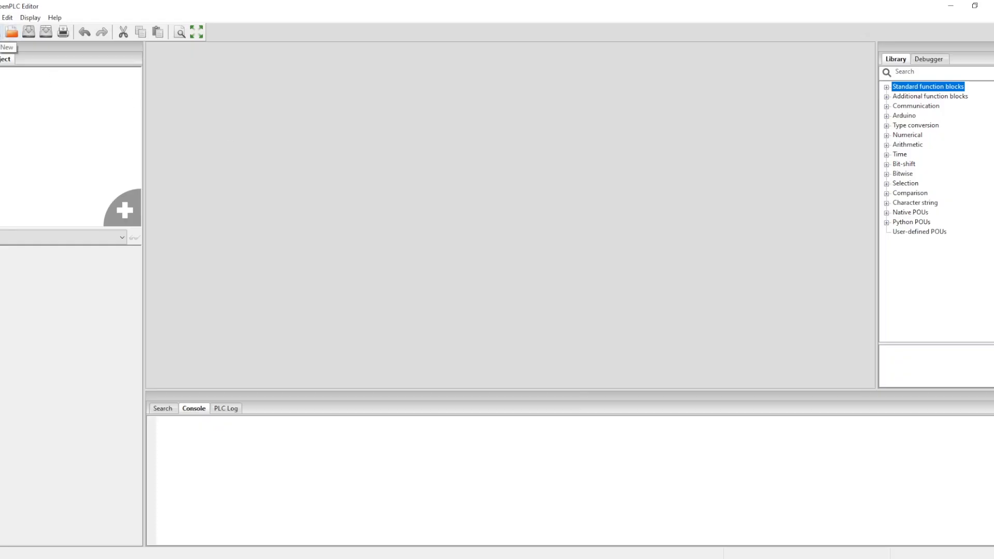
Step: Begin a new project by creating an empty OpenPLC folder under Documents\Arduino
left_click(10, 31)
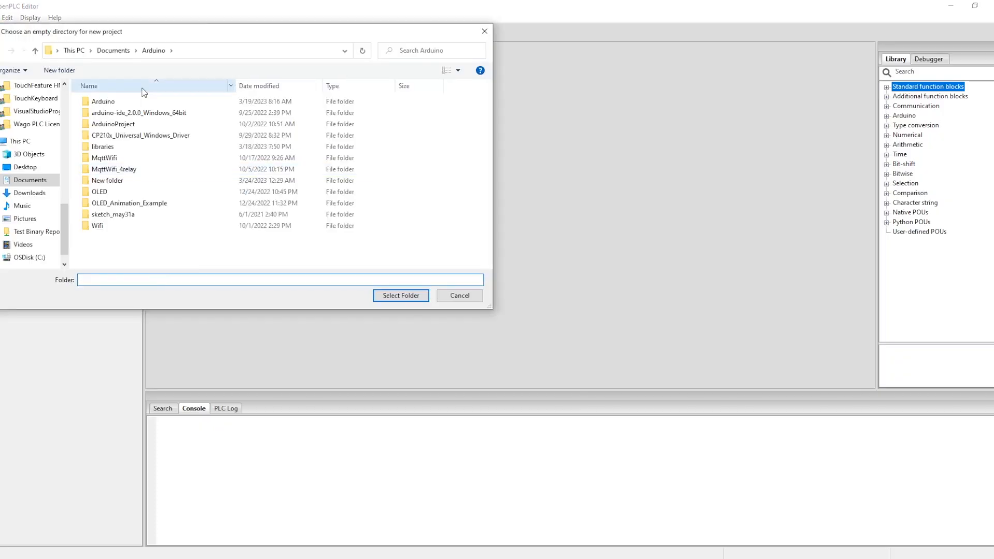
left_click(59, 70)
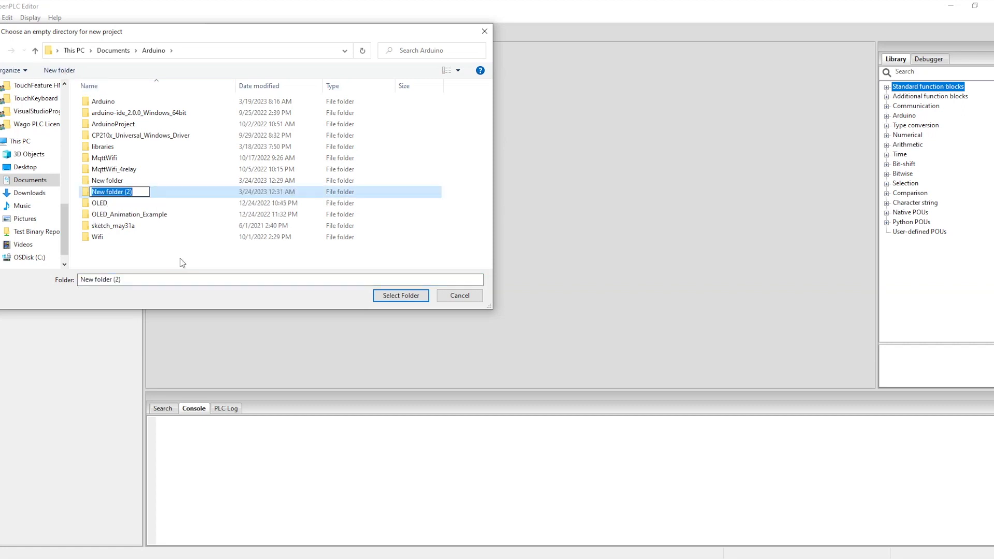
type("OpenPLC")
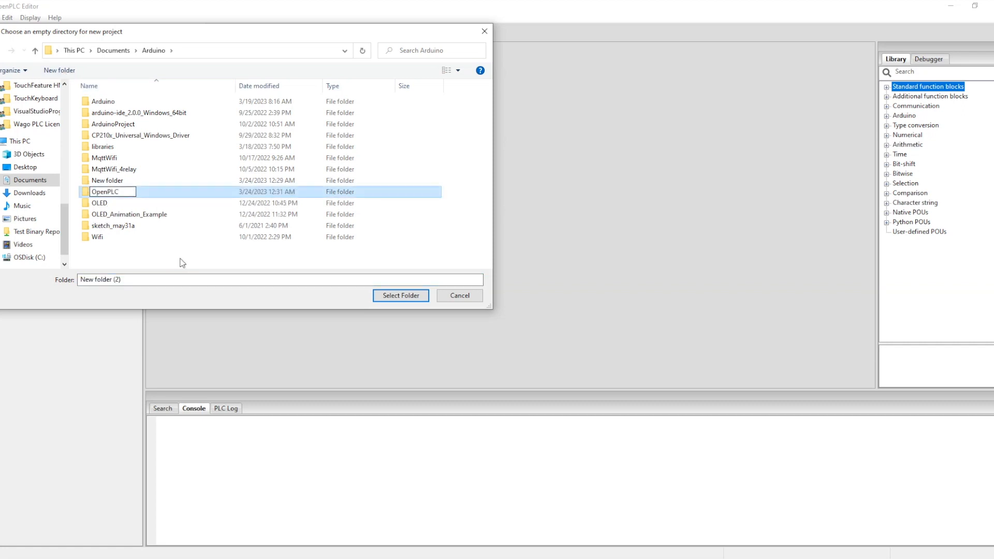
left_click(104, 213)
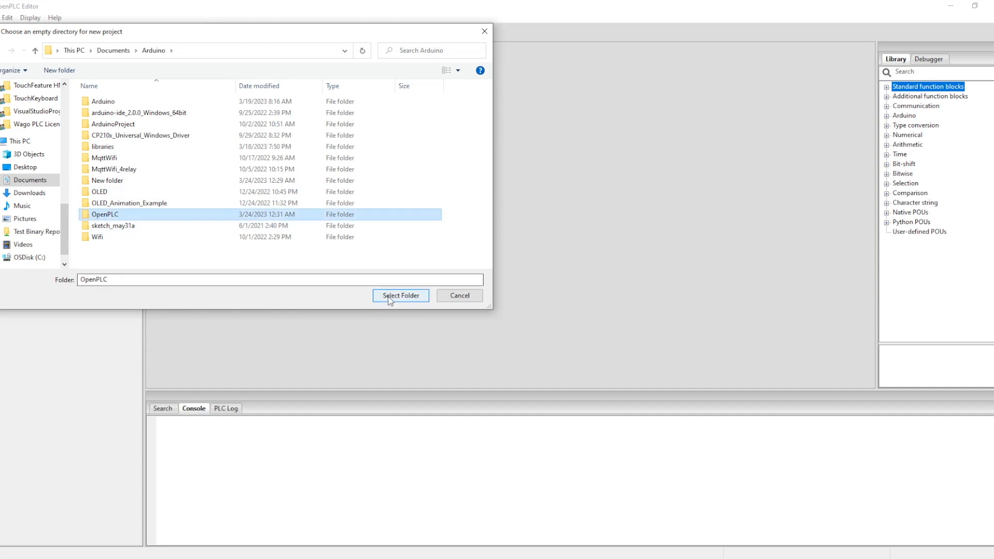
Step: Select the OpenPLC folder and create a program POU named blink in LD language
left_click(400, 296)
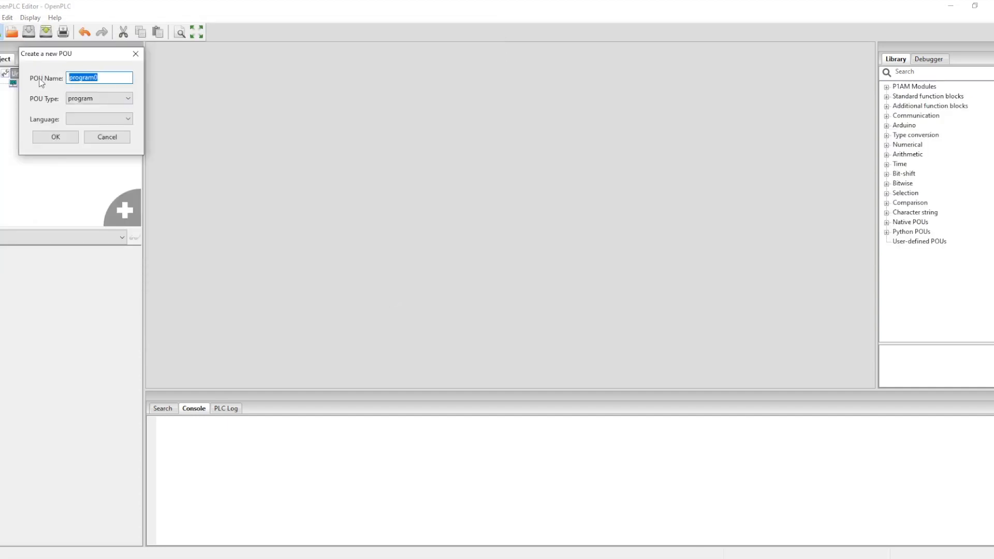
left_click(98, 119)
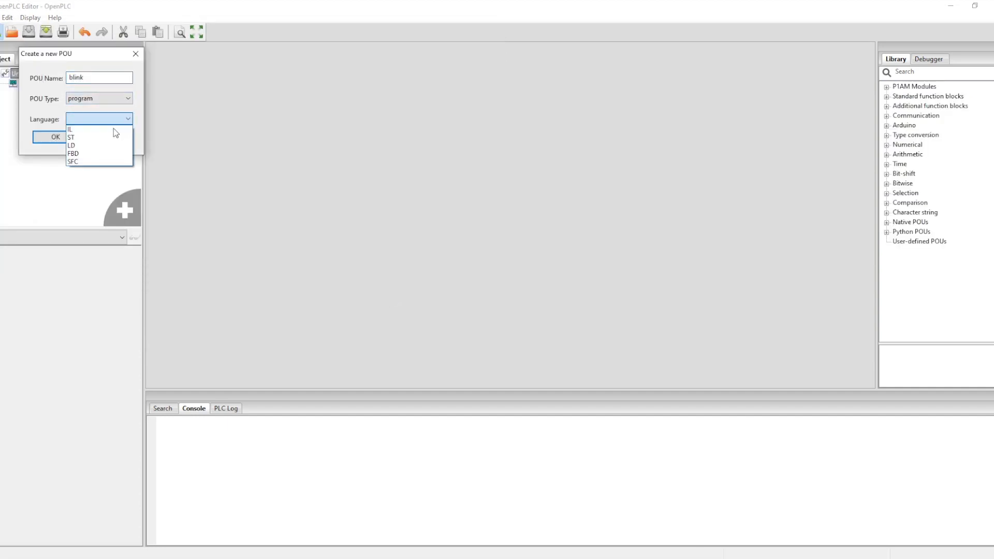
mouse_move(71, 138)
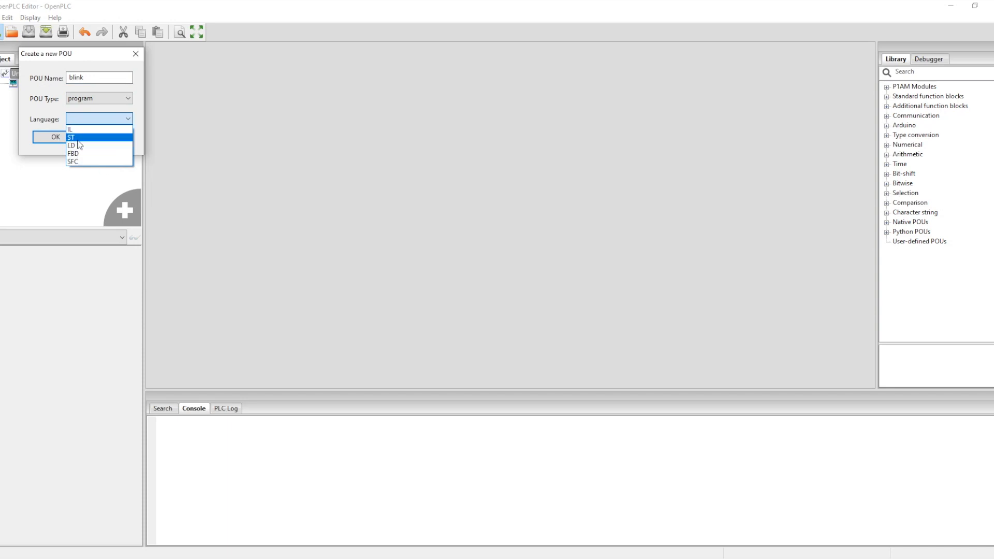
left_click(55, 137)
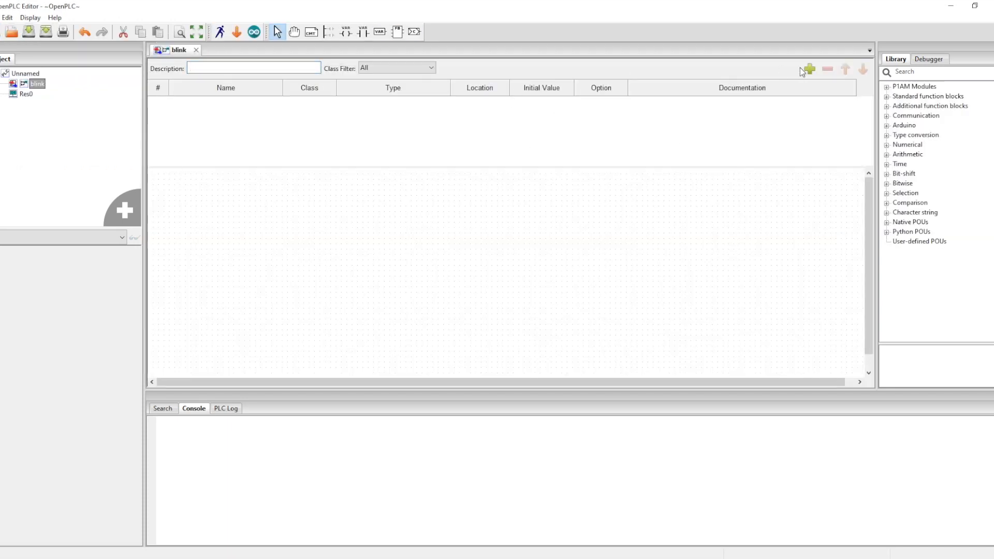
Step: Declare a BOOL variable blinkLED with location %QX0.3
left_click(809, 69)
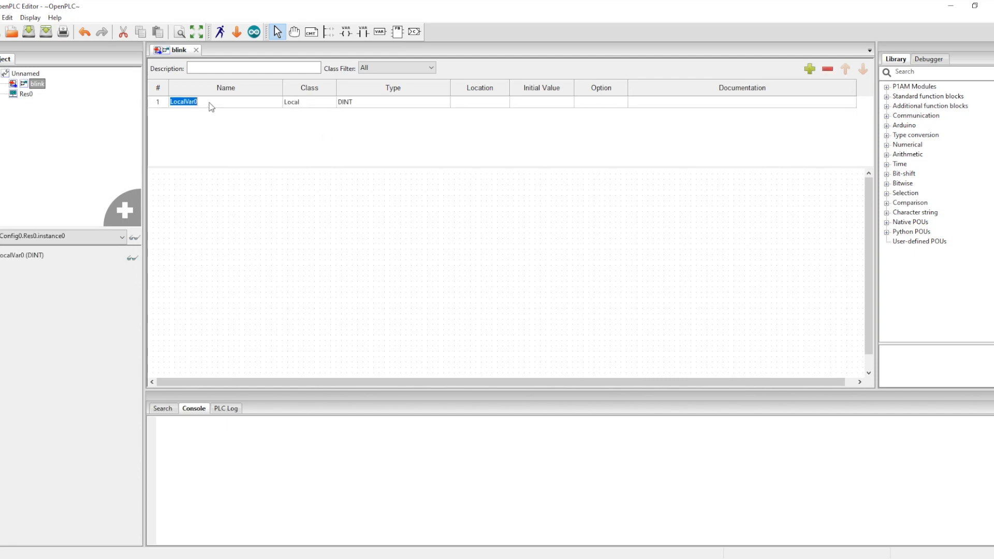
type("blinkLED")
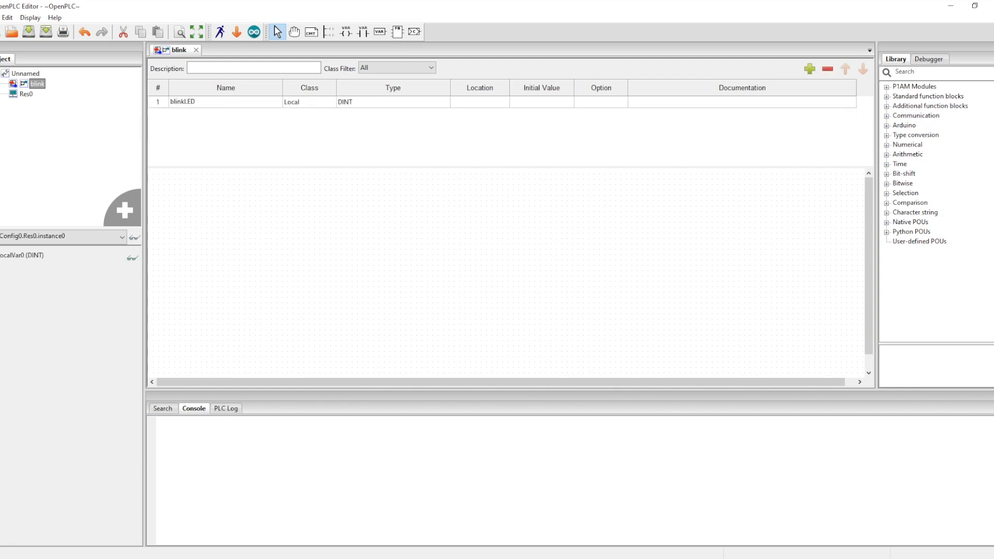
left_click(392, 102)
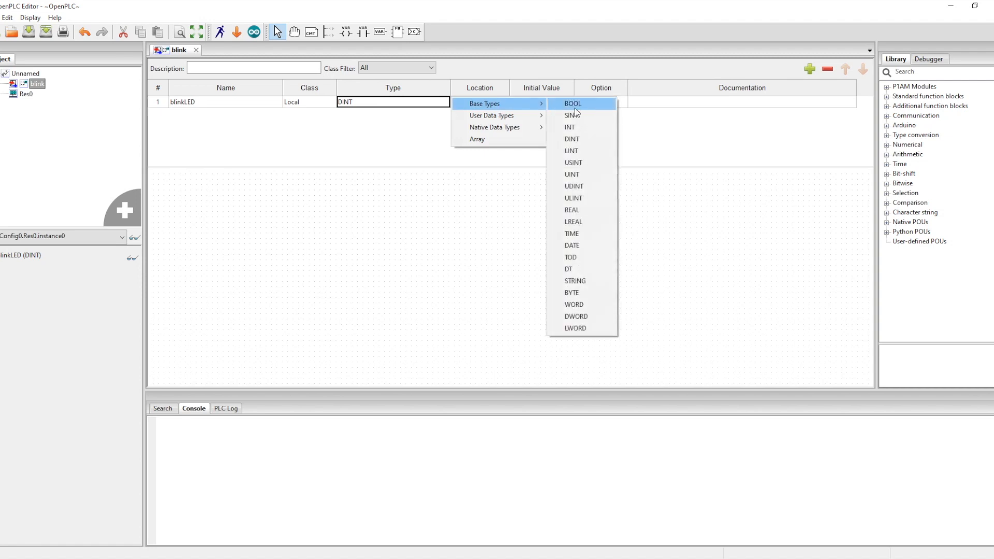
left_click(571, 103)
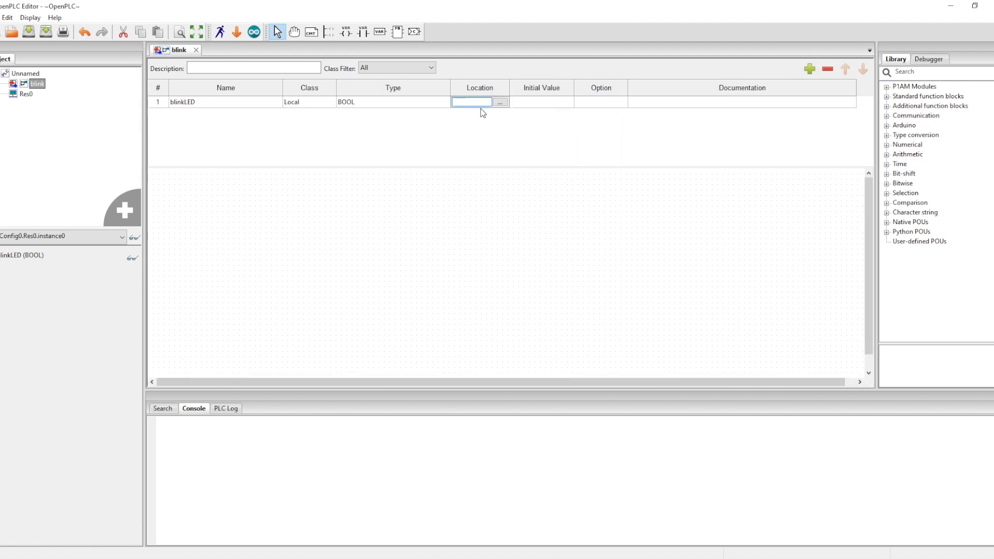
type("%QX0.3")
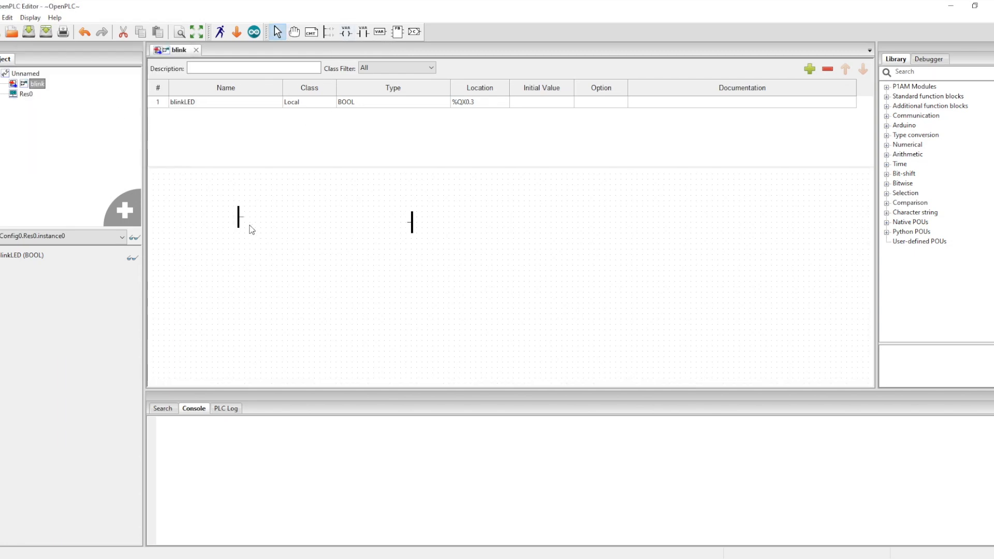
Step: Wire a negated blinkLED contact and a blinkLED coil between the power rails
double_click(240, 220)
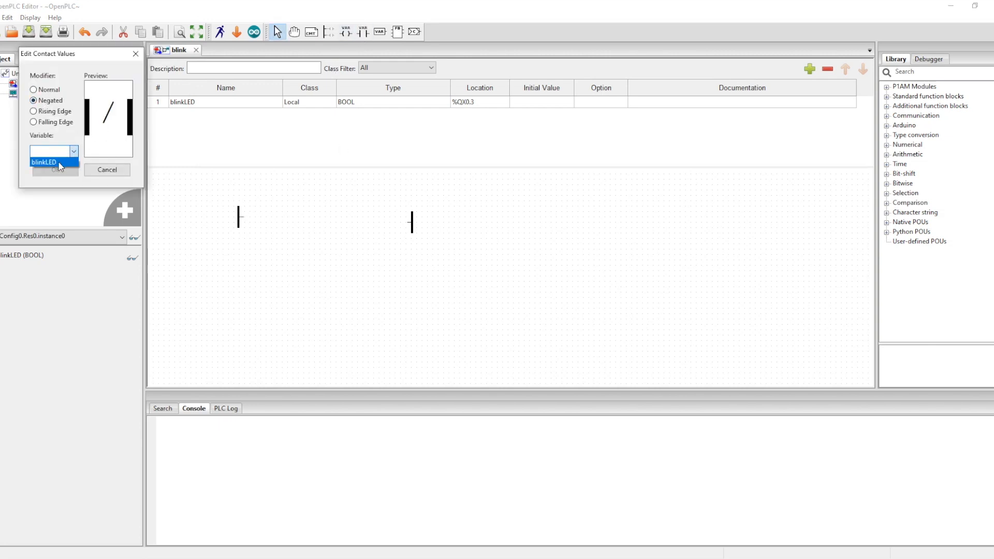
left_click(54, 170)
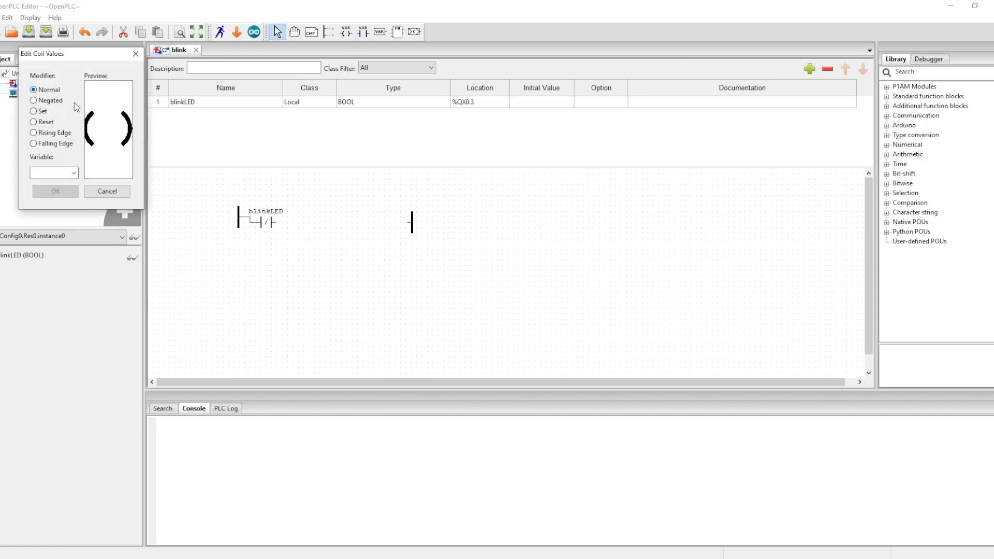
left_click(54, 192)
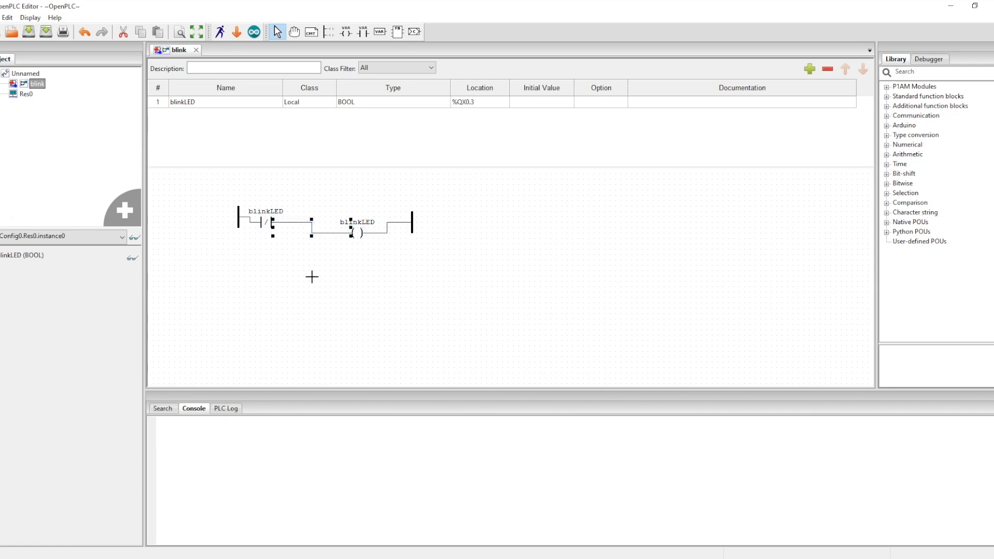
mouse_move(220, 32)
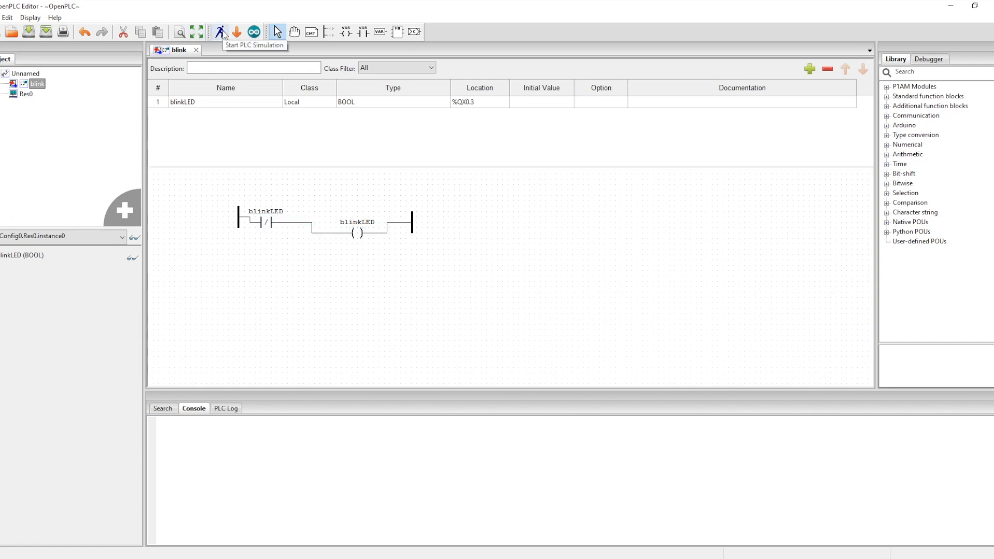
mouse_move(220, 33)
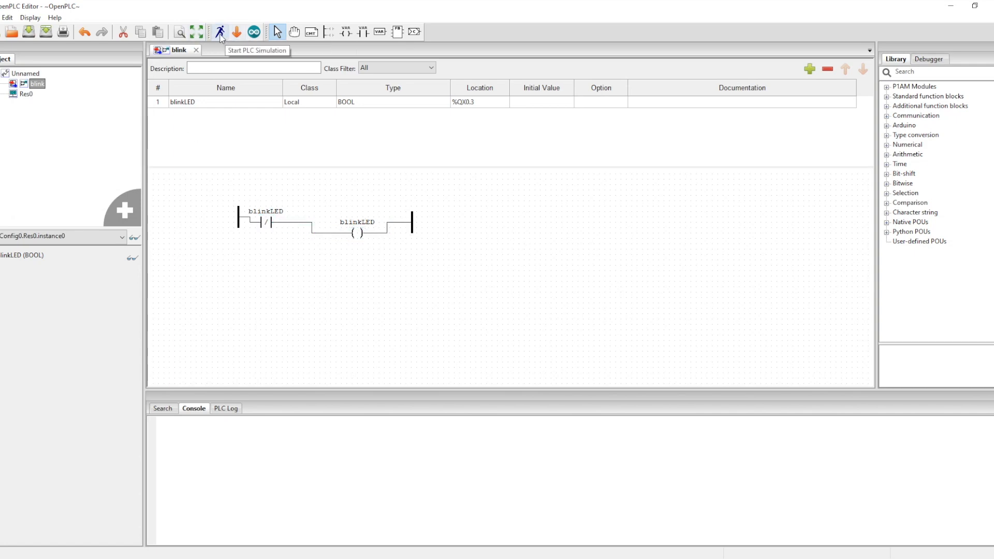
Step: Start the PLC simulation and debug Config0.Res0.instance0 from the Debugger panel
left_click(220, 32)
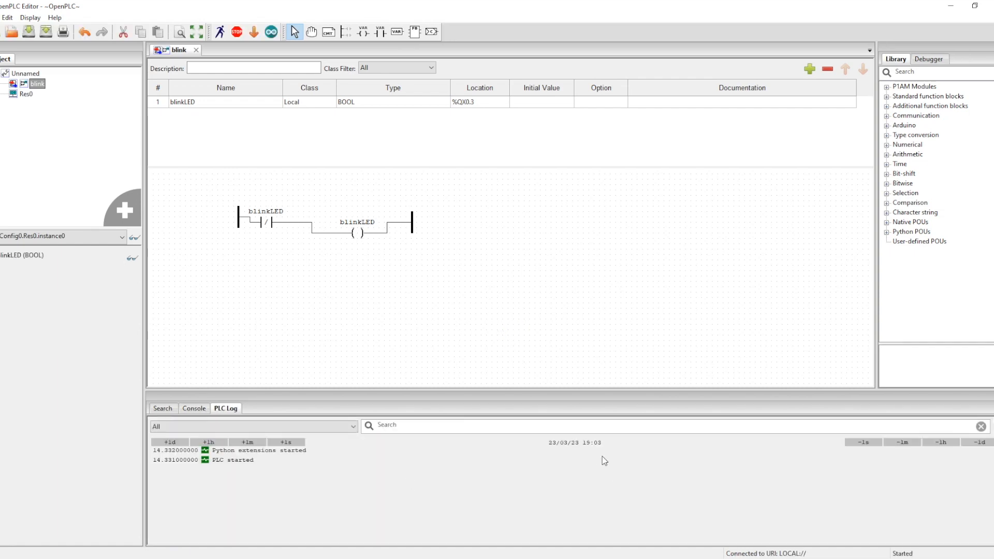
left_click(929, 59)
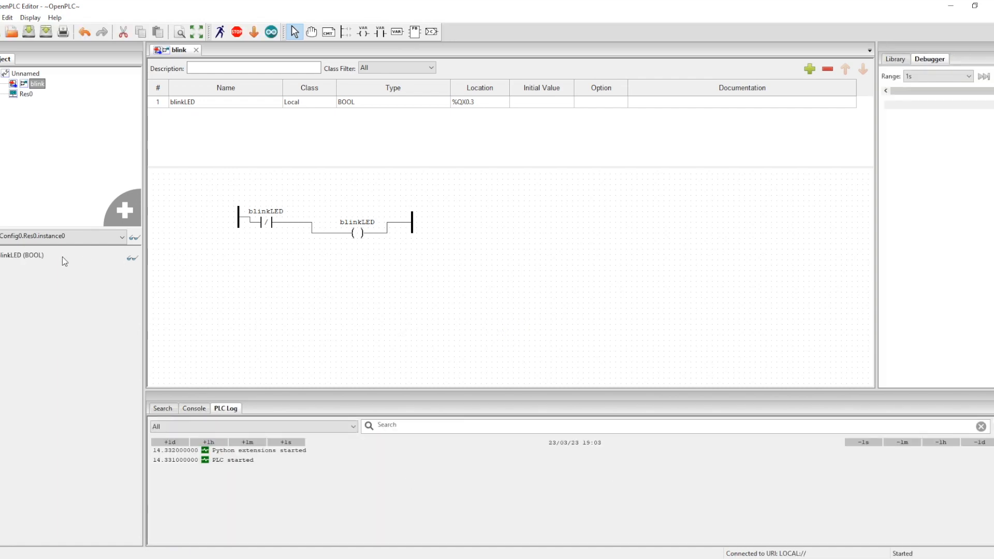
left_click(134, 237)
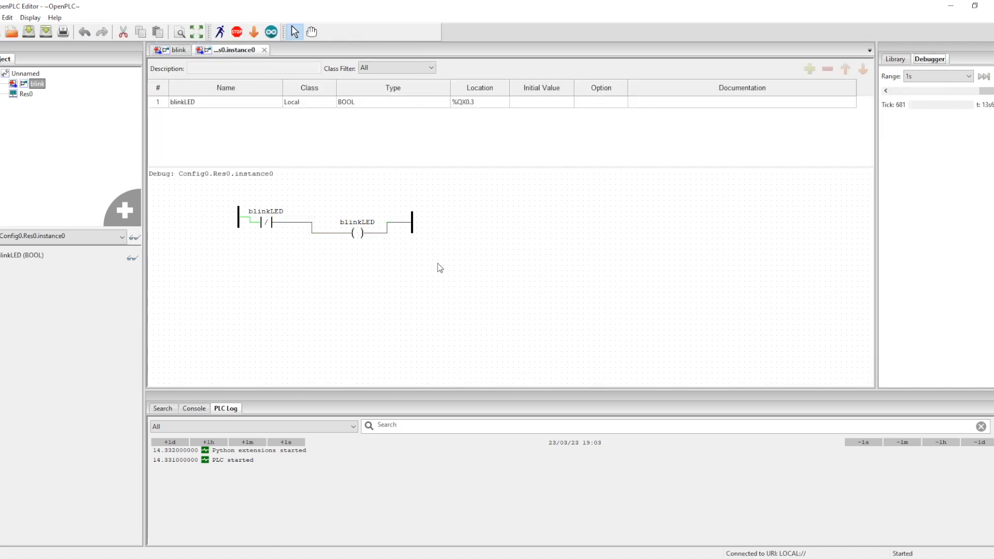
mouse_move(271, 32)
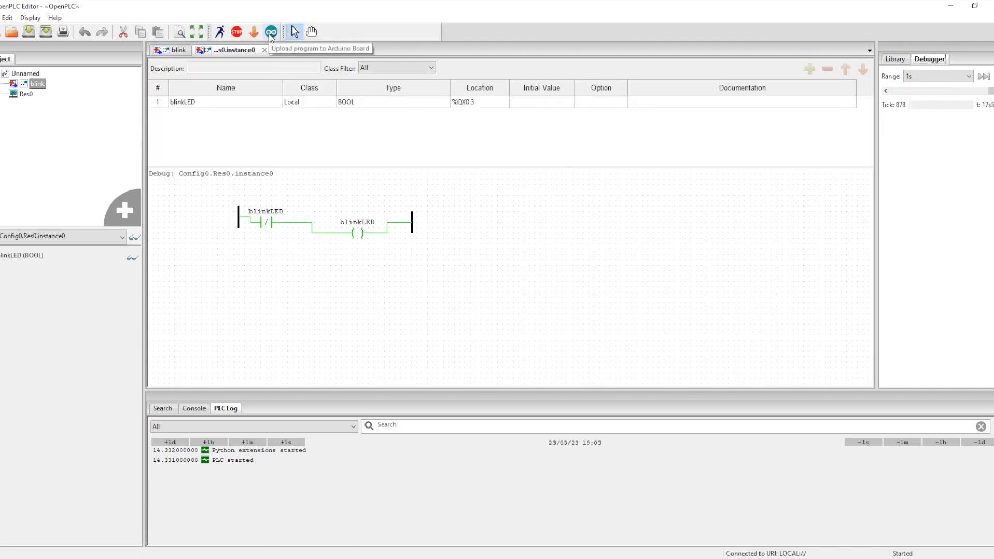
Step: Compile and upload the blink program to the Arduino Uno on COM3
left_click(270, 31)
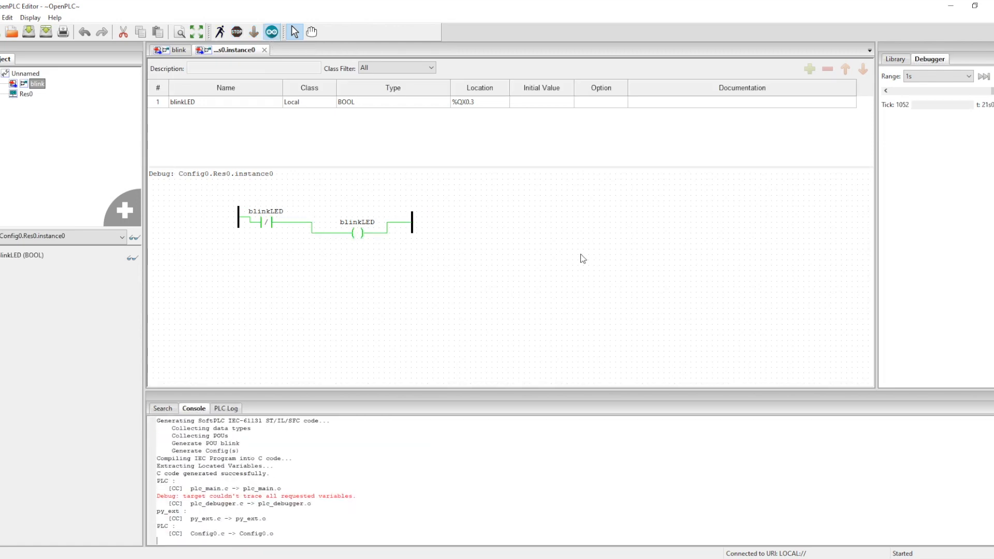
left_click(271, 32)
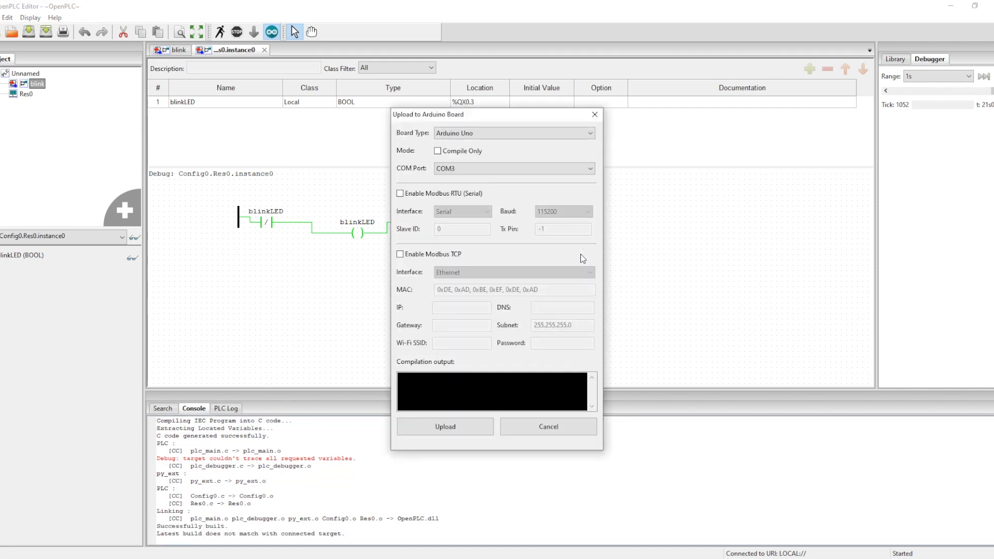
mouse_move(485, 102)
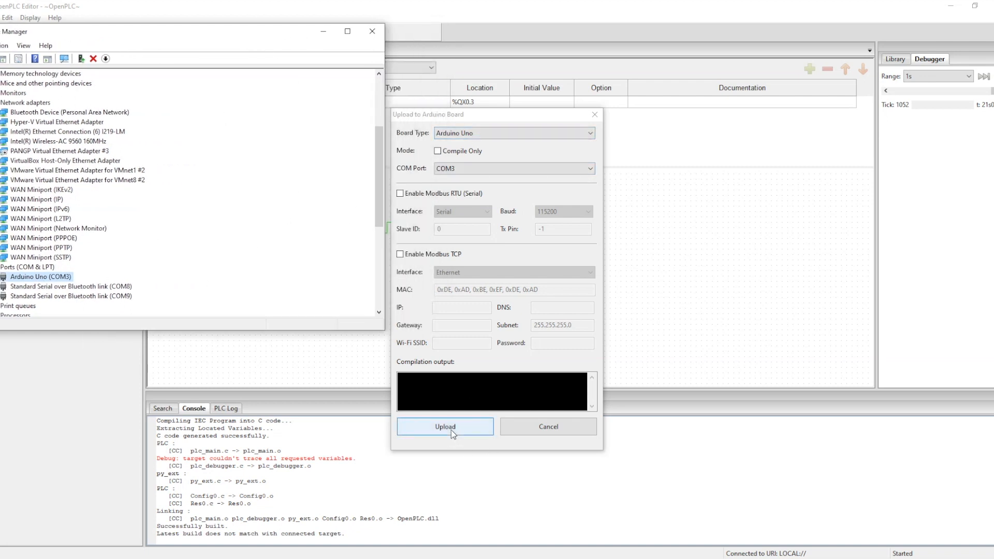
left_click(444, 426)
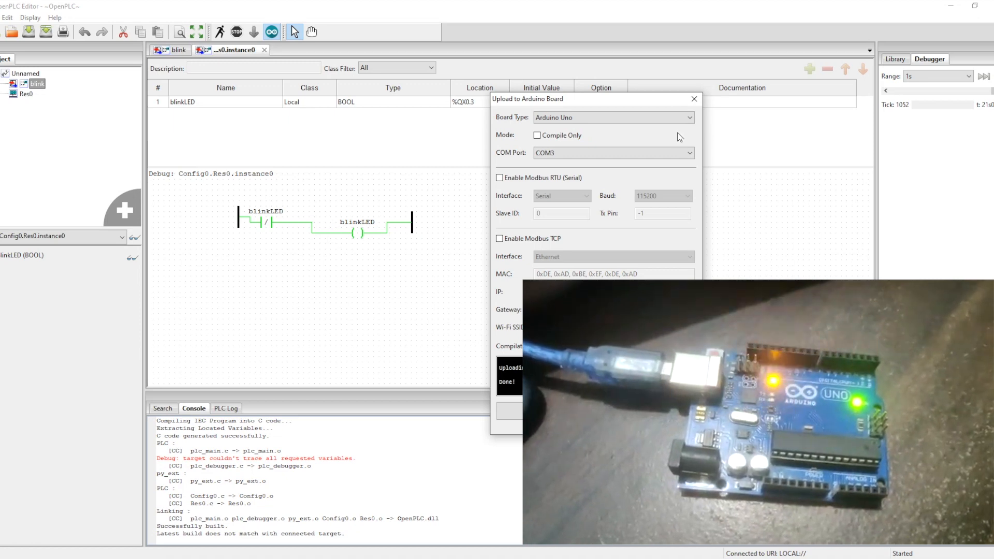
Step: Set task0's scan interval in Res0 to T#5s20ms
left_click(693, 99)
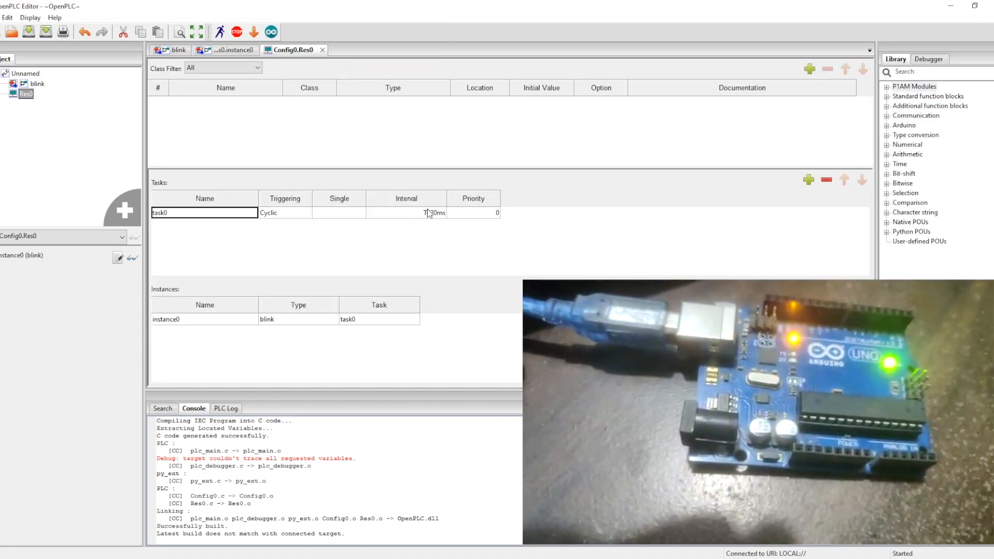
left_click(436, 212)
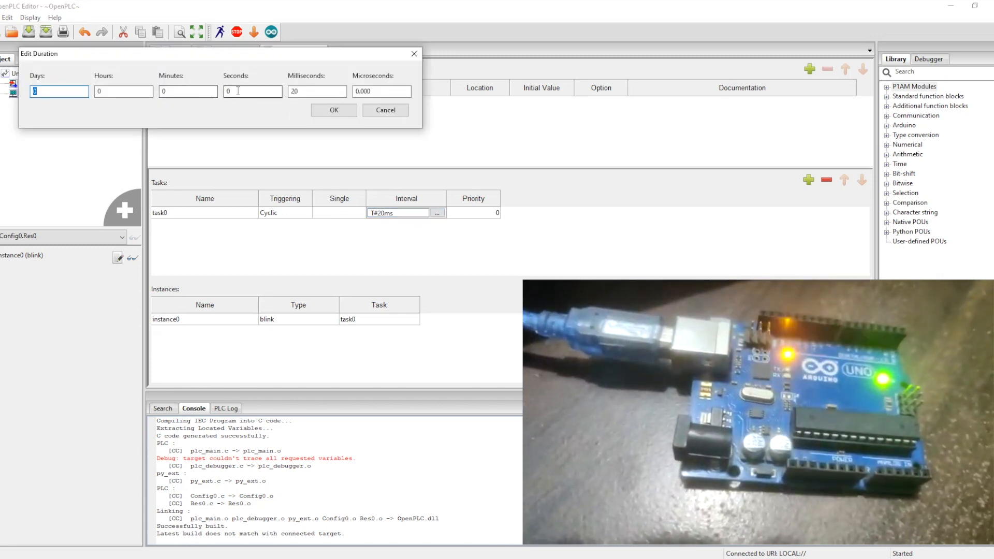
left_click(333, 110)
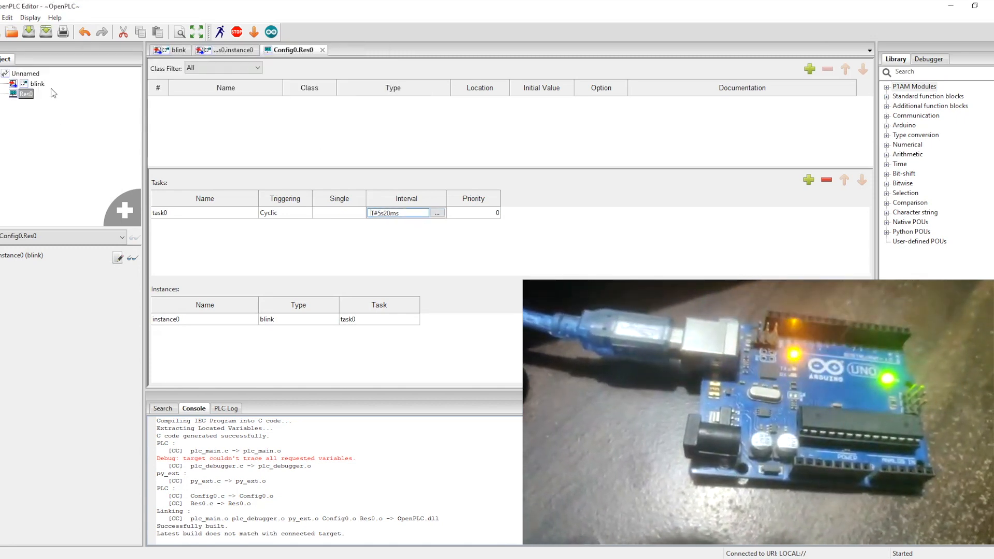
Step: Re-upload the program to the Arduino Uno on COM3 and close the Done window
left_click(271, 32)
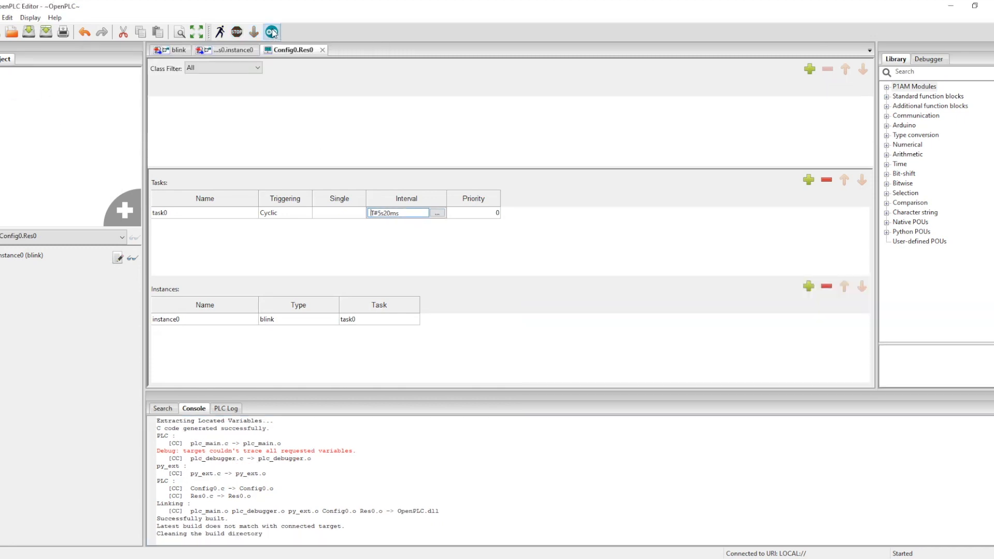
left_click(272, 31)
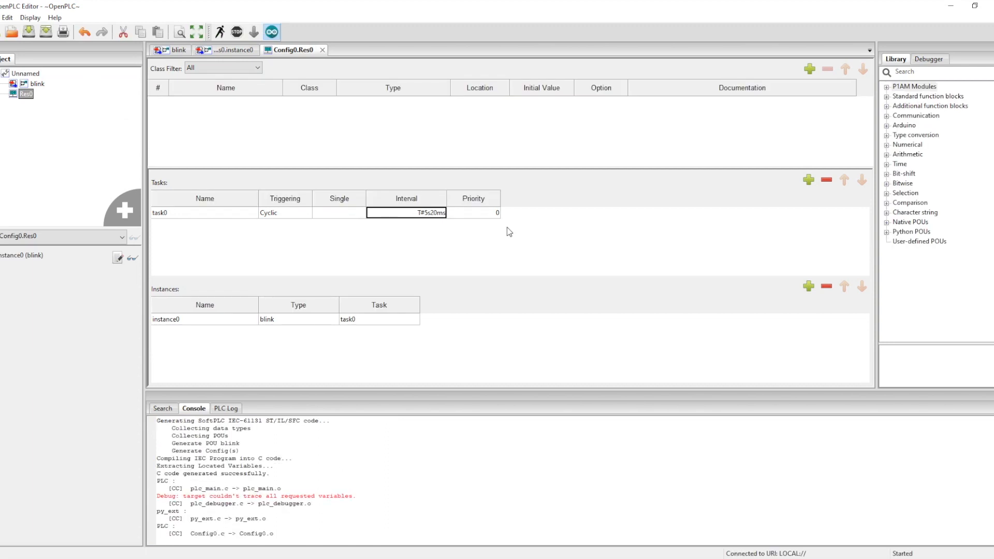
left_click(269, 32)
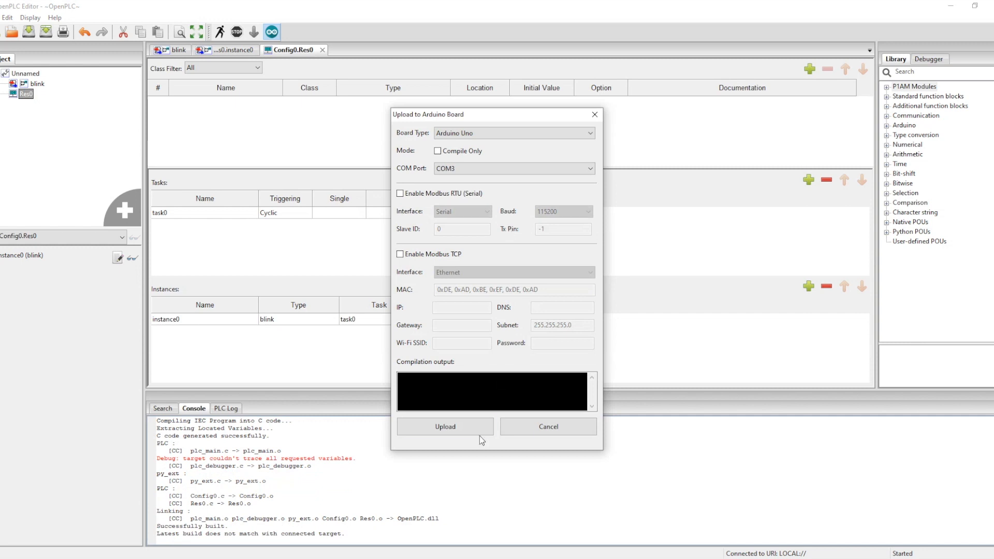
left_click(444, 426)
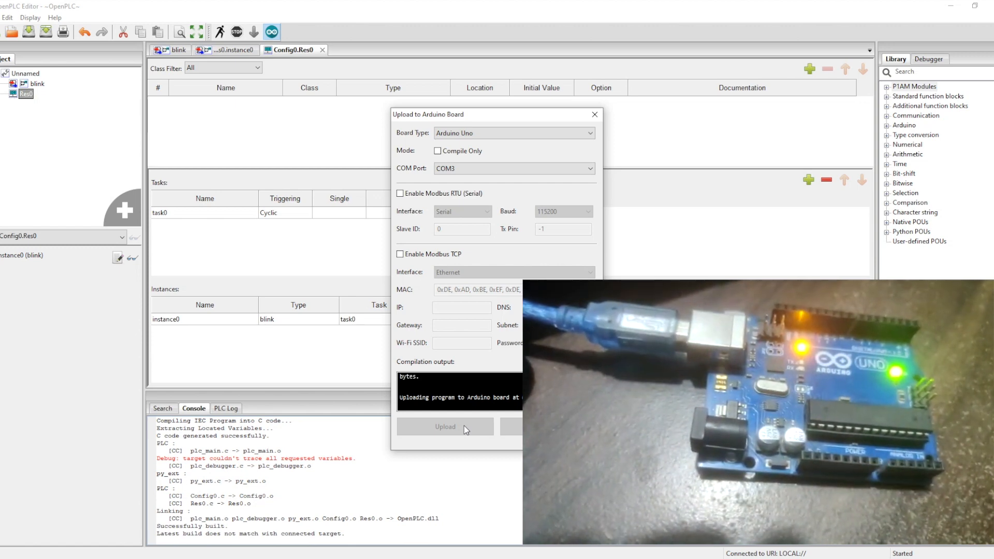
mouse_move(480, 407)
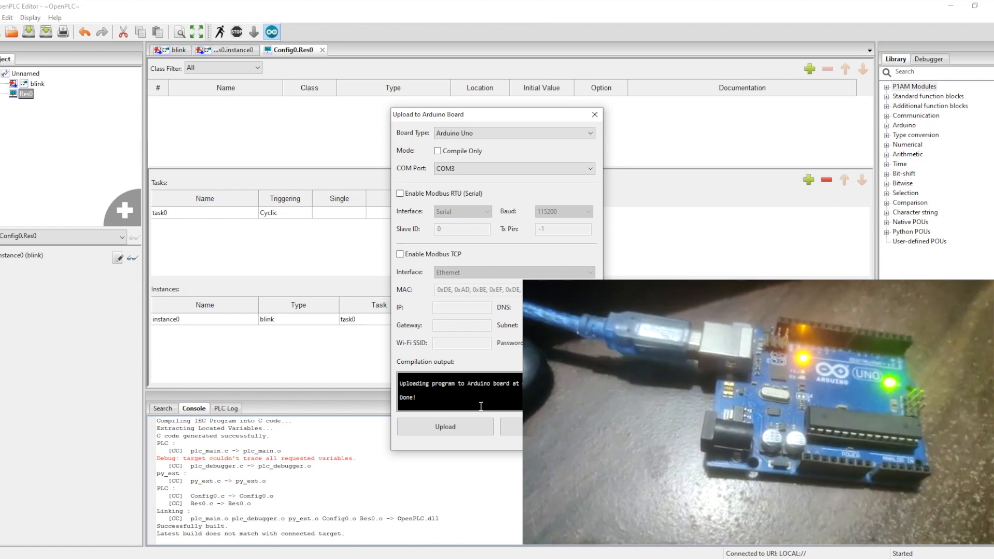
left_click(594, 114)
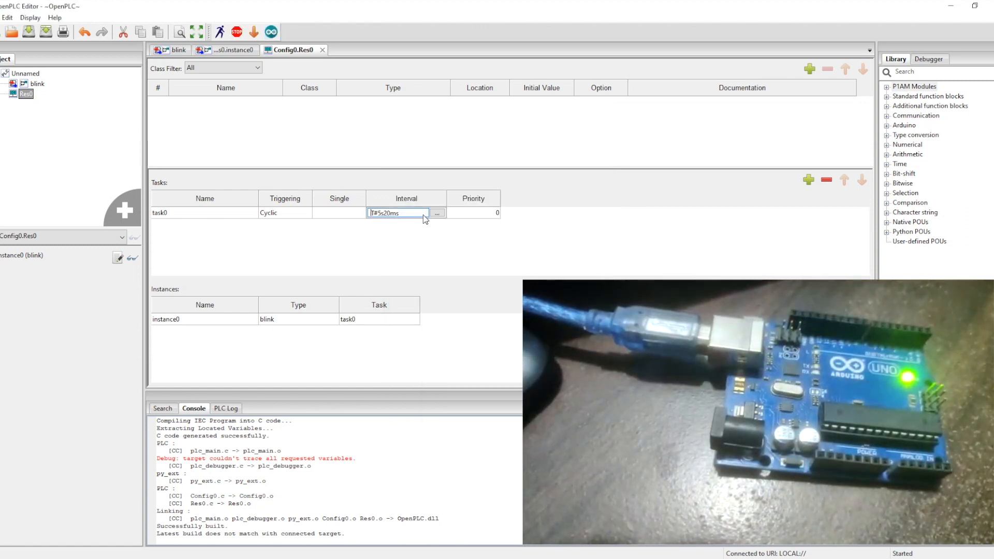
Step: Change task0's interval to T#1s20ms and re-upload to the Arduino Uno
left_click(437, 212)
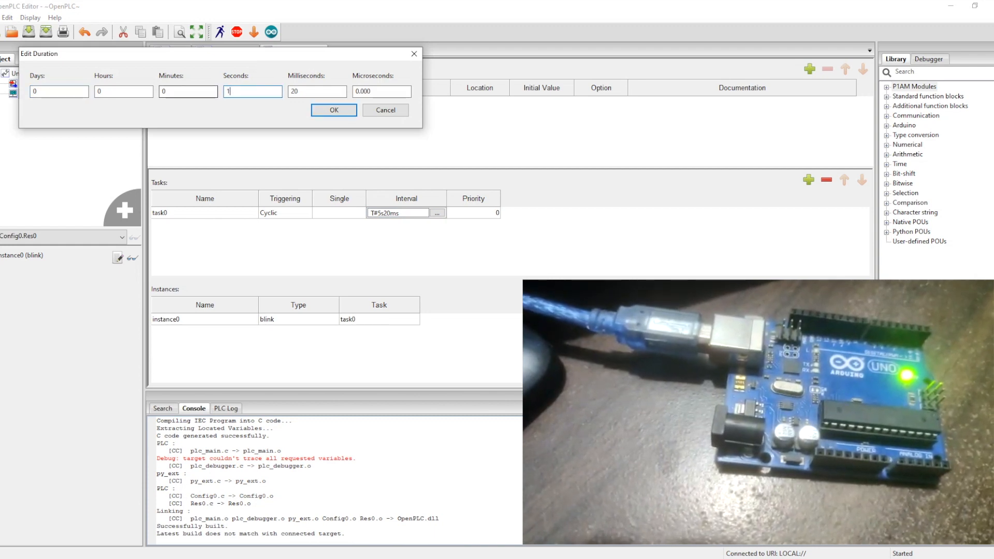
left_click(333, 110)
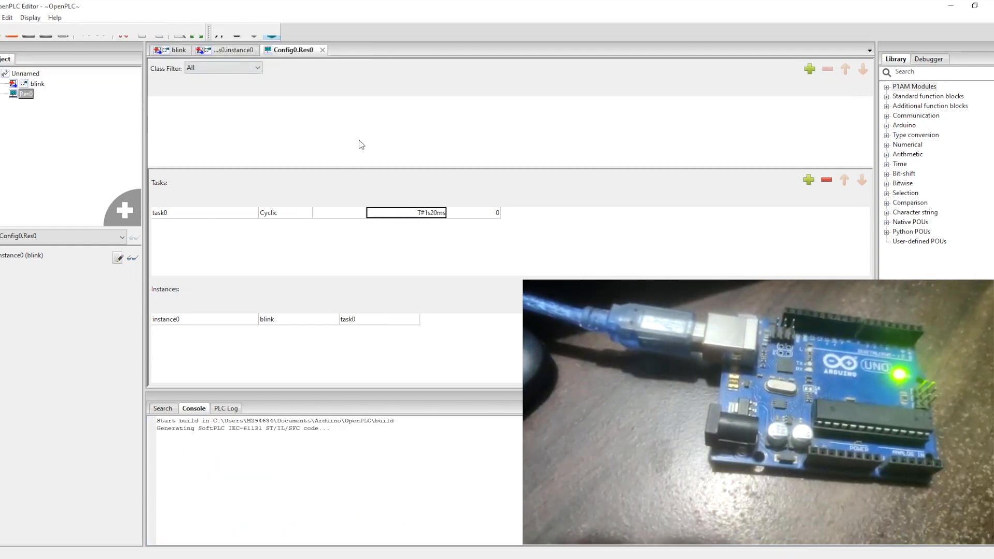
left_click(252, 32)
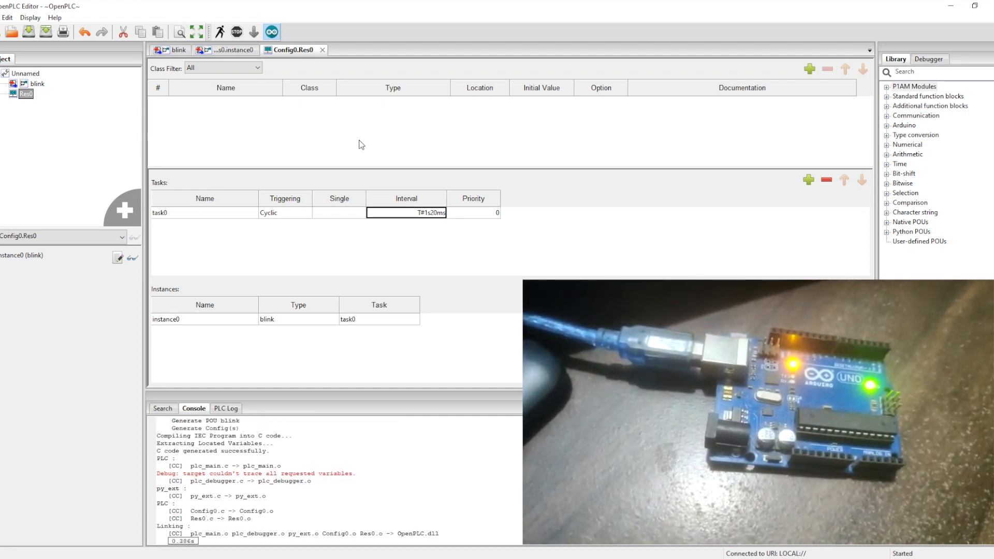
left_click(252, 32)
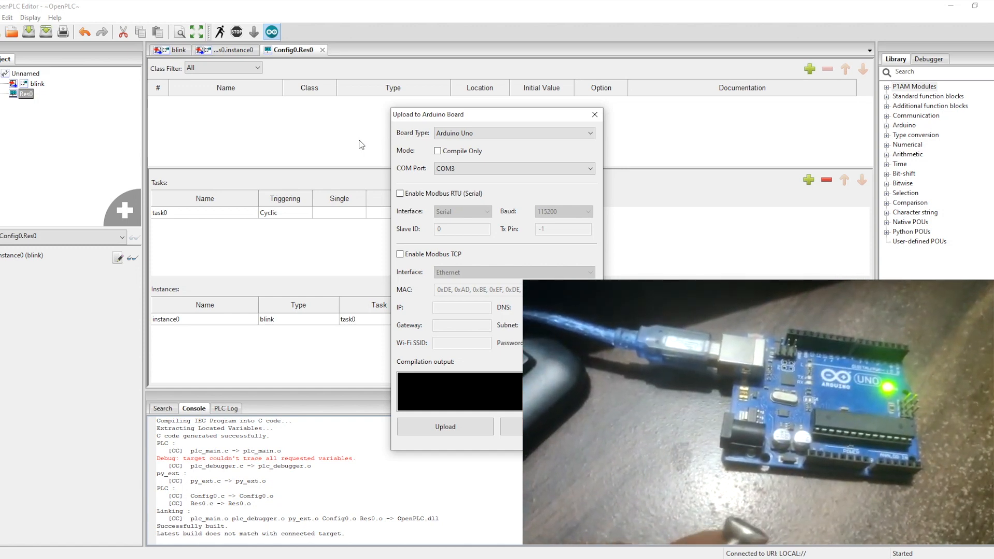
left_click(445, 426)
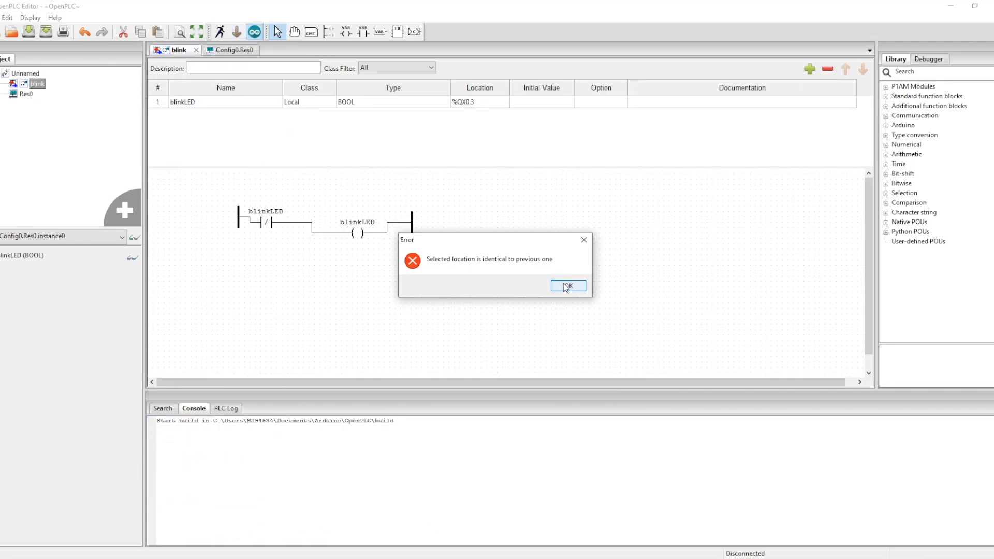
Step: Dismiss the identical-location error, upload to ESP8266 NodeMCU on COM7, close the dialog
left_click(567, 285)
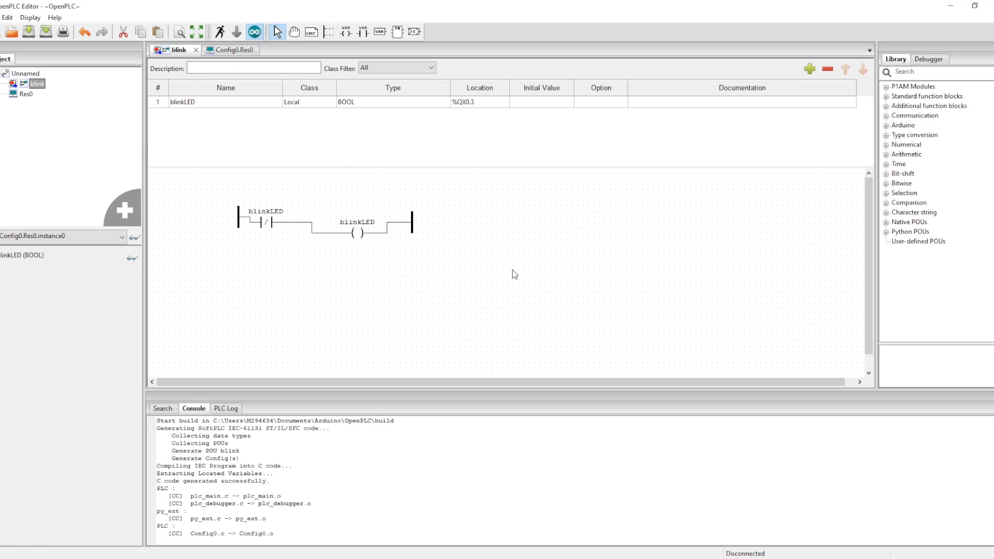
left_click(254, 32)
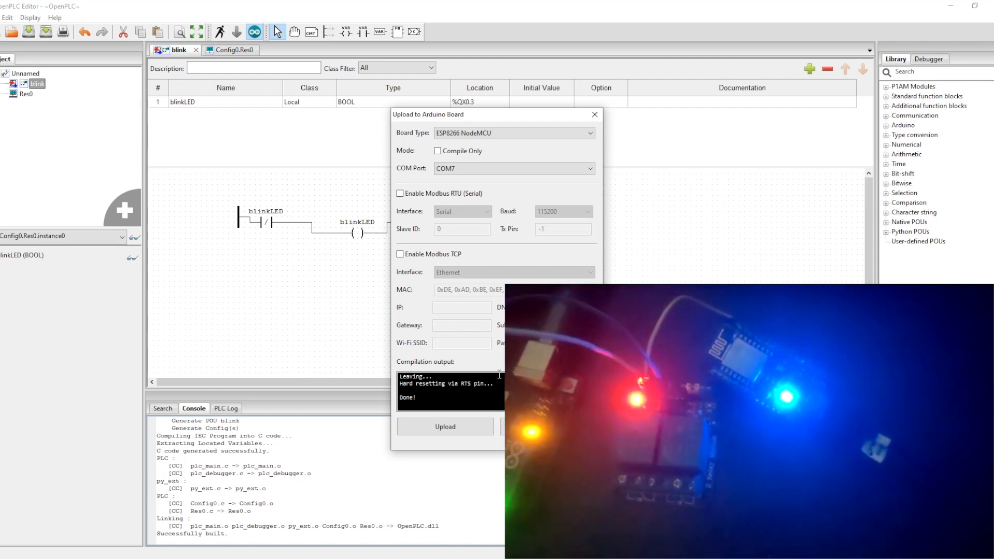
left_click(594, 114)
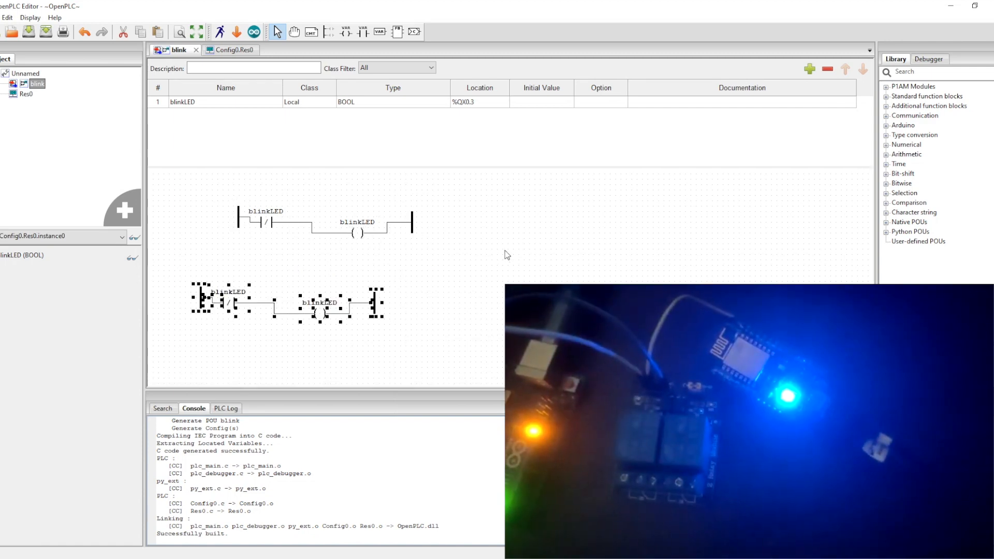
Step: Add blinkLED0 at %QX0.2, assign it to the second rung's coil, and rebuild
left_click(810, 69)
type("%QX0.2")
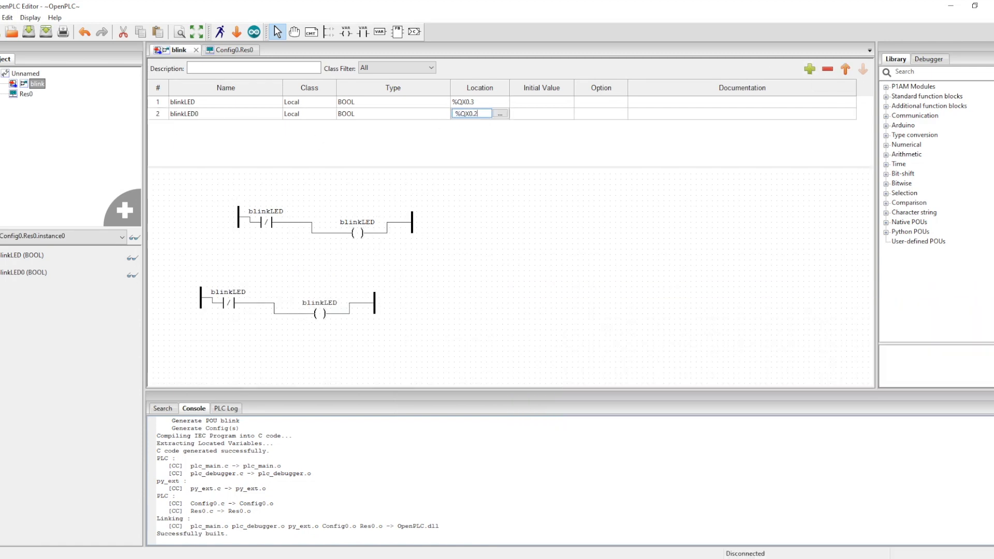
left_click(393, 114)
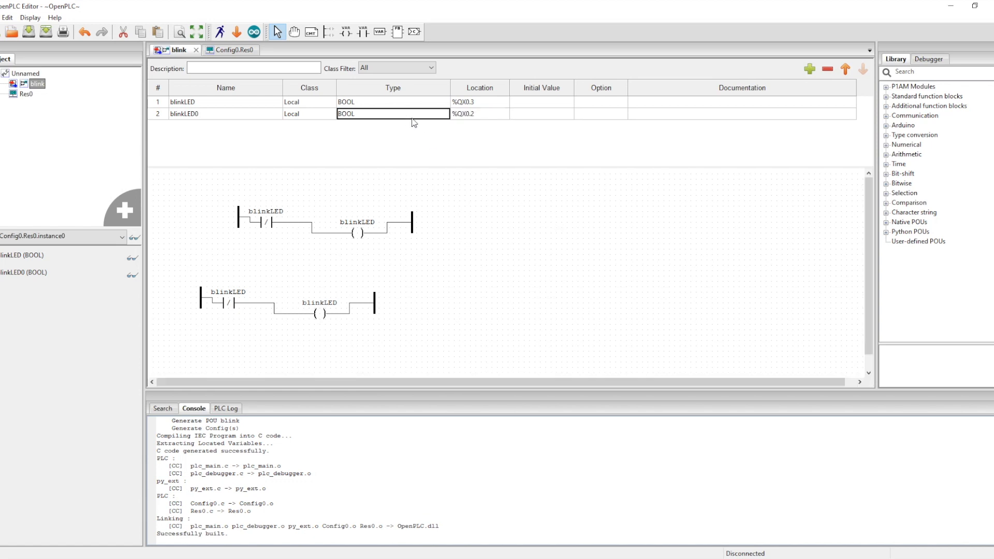
double_click(222, 299)
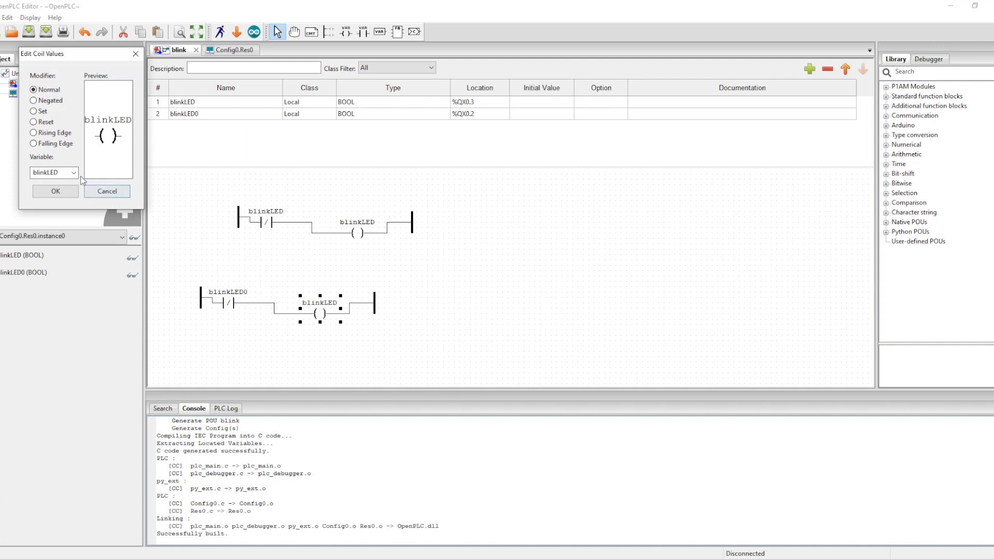
left_click(55, 193)
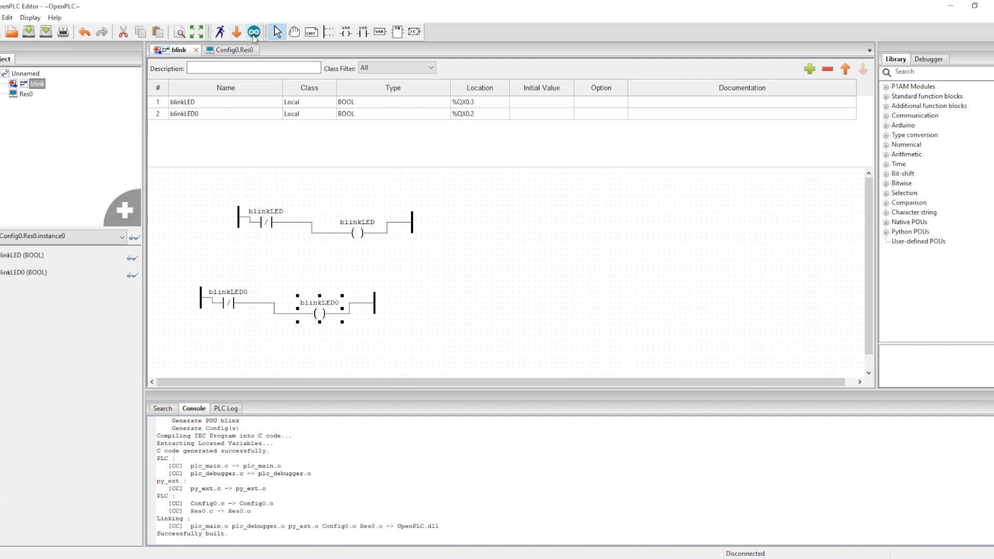
left_click(254, 31)
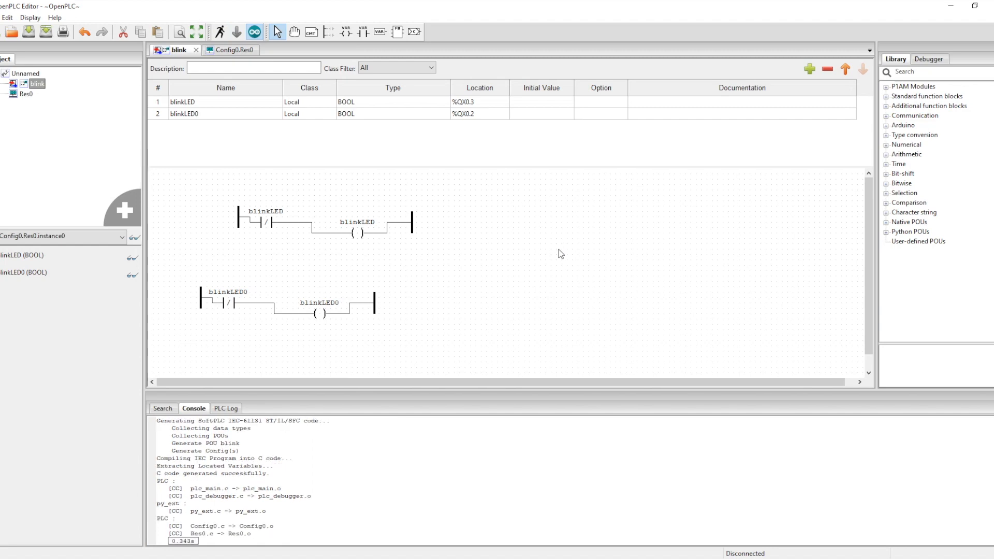
Step: Upload the two-rung blink program to the ESP8266 NodeMCU on COM7
left_click(253, 31)
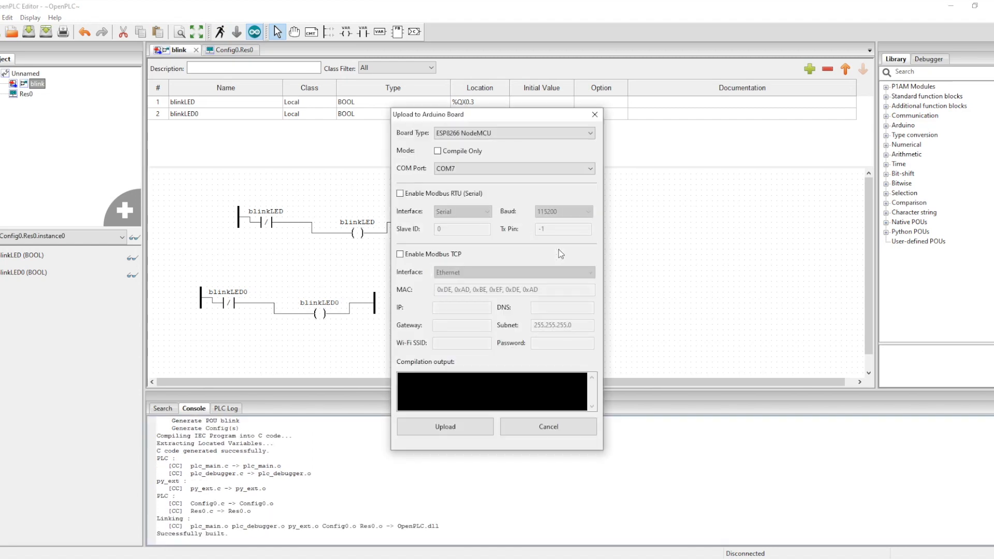
left_click(444, 426)
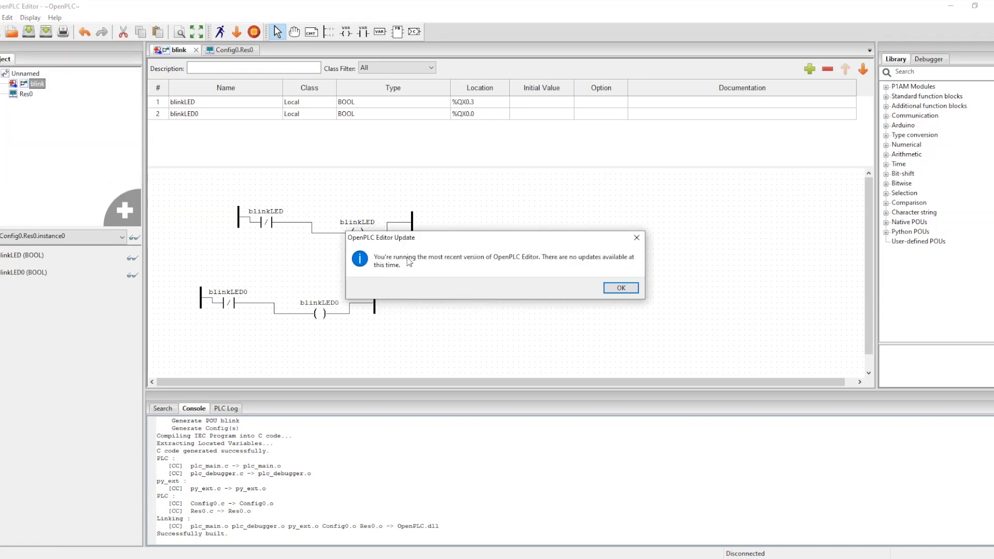
Step: Dismiss the no-updates notice and transfer the 20 ms blink program to the Arduino Uno on COM3
left_click(620, 288)
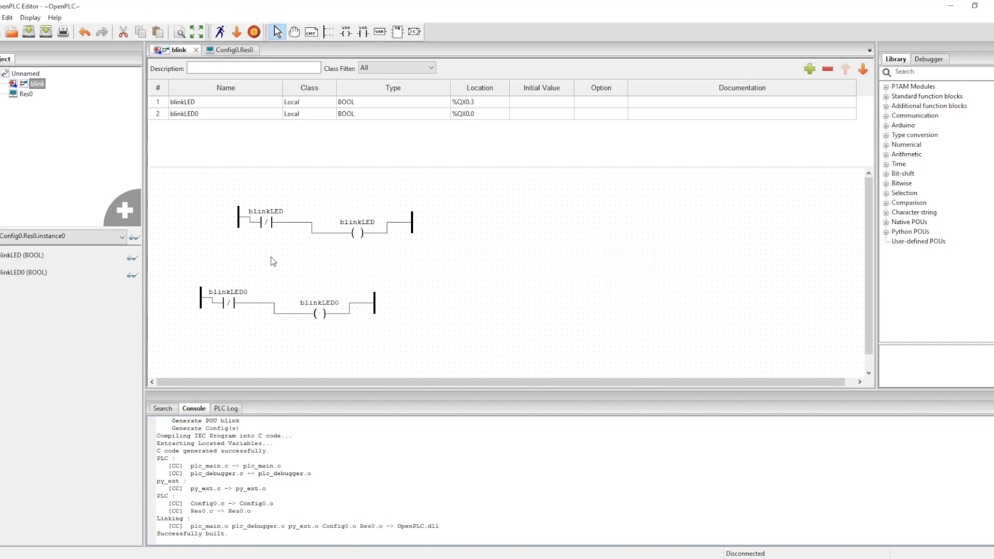
left_click(237, 32)
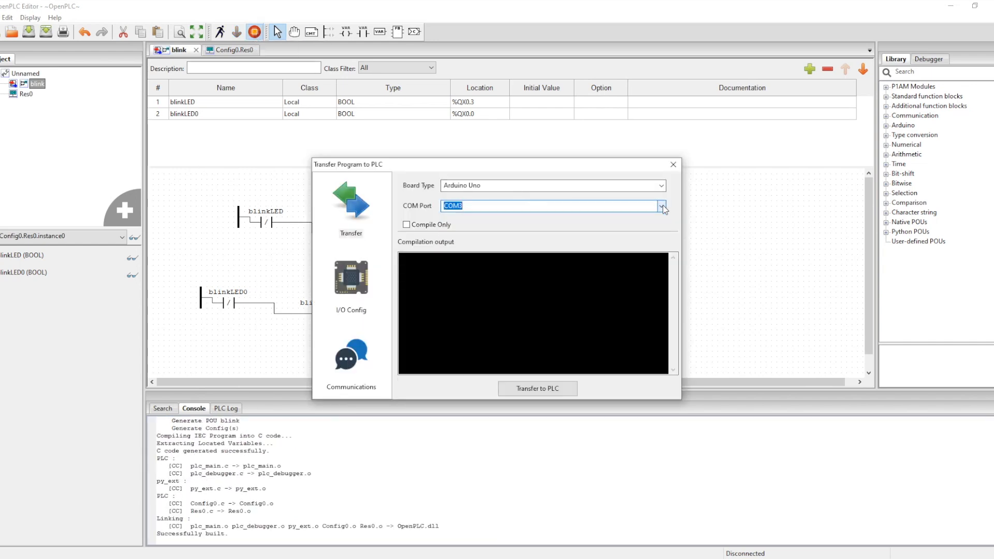
left_click(661, 185)
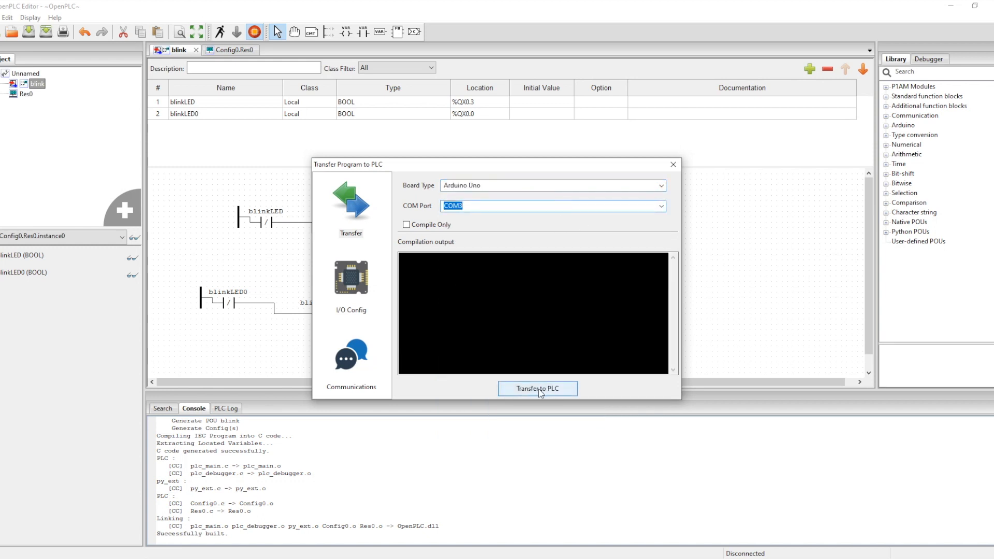
left_click(537, 388)
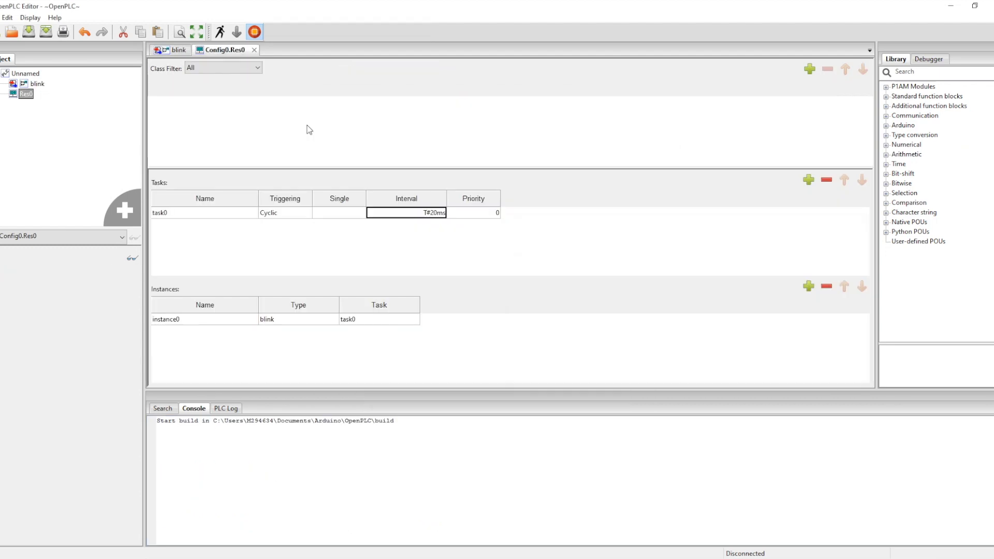
left_click(236, 32)
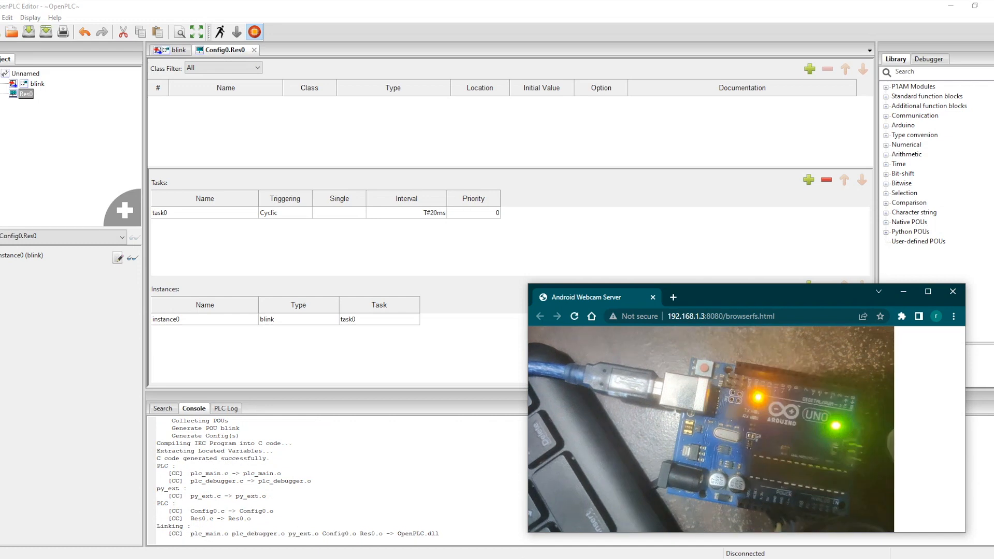
left_click(237, 31)
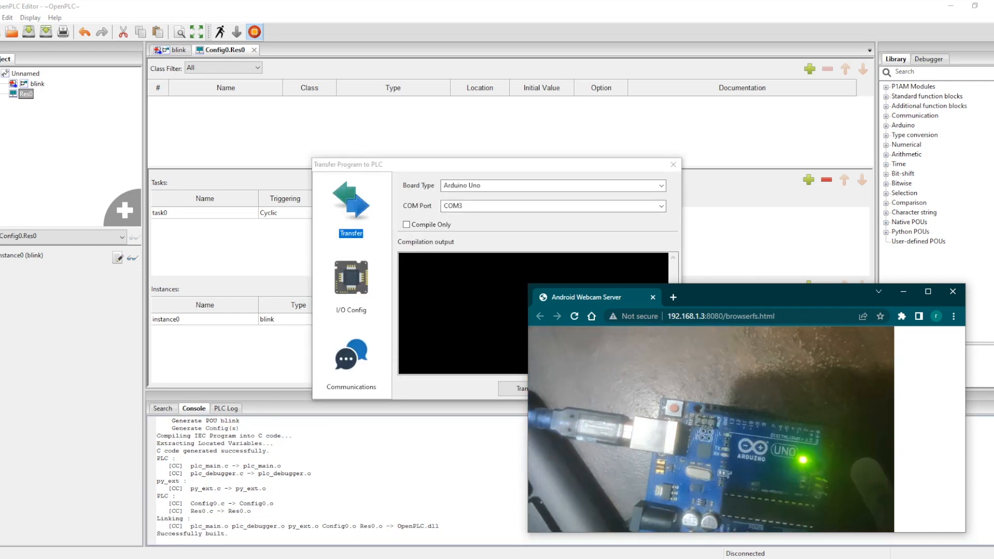